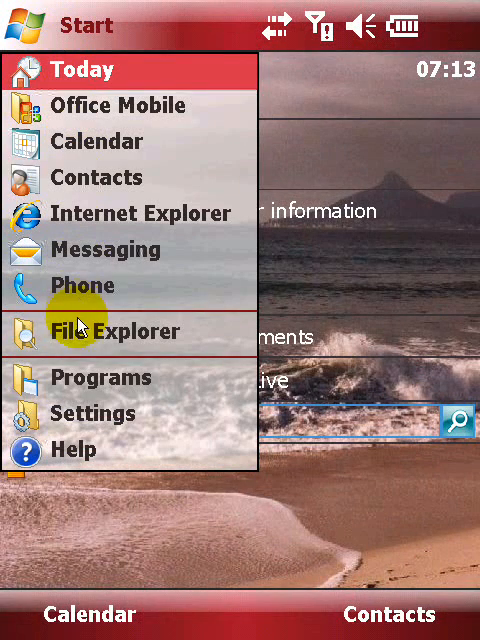
mouse_move(76, 332)
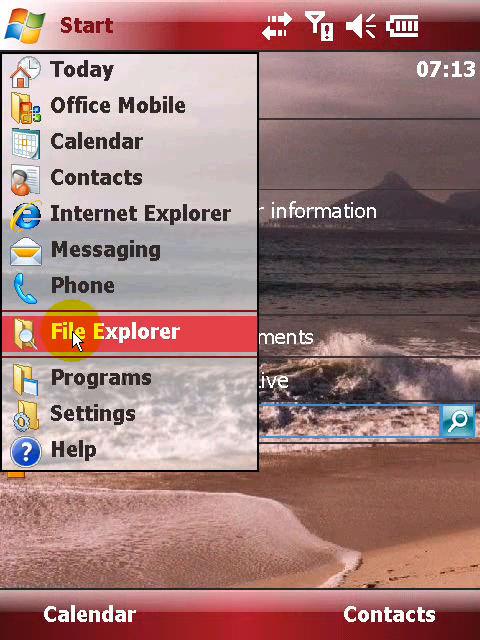
- Install SpeedBooster from its cab file in My Documents and dismiss the success notice
left_click(112, 332)
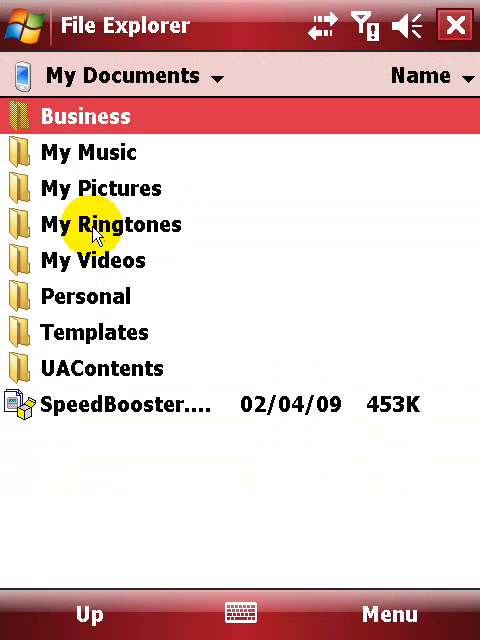
mouse_move(100, 410)
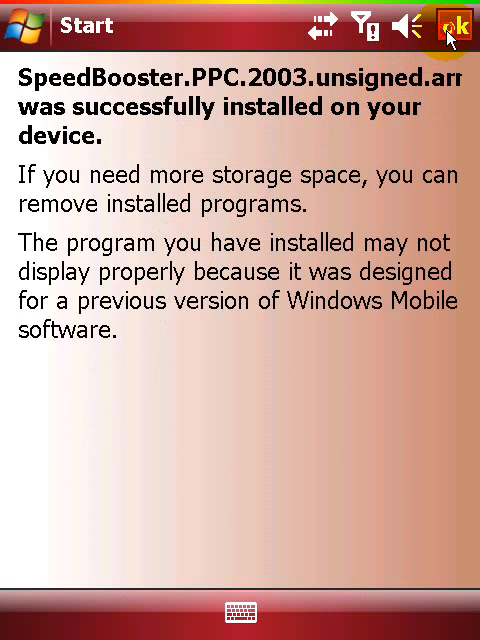
left_click(456, 24)
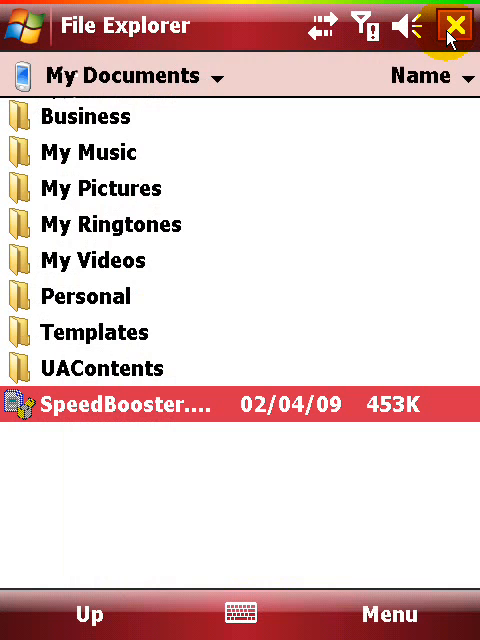
- Close File Explorer and scroll the Programs list down to the Speed Booster icon
left_click(456, 26)
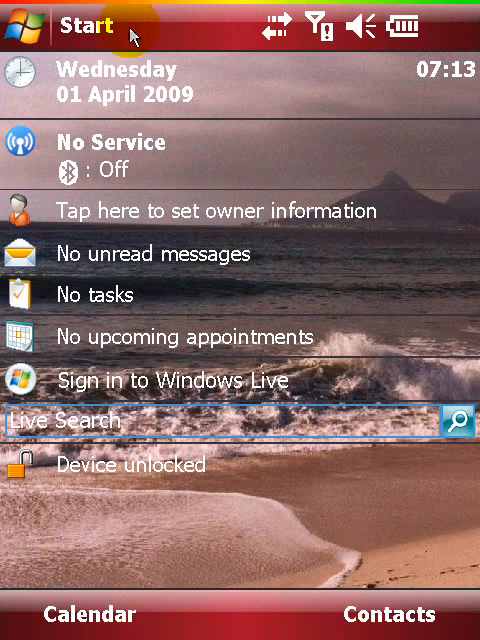
left_click(40, 24)
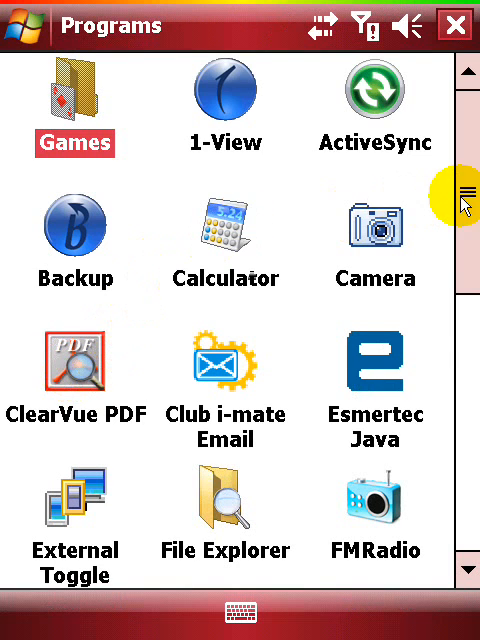
scroll("down", 3)
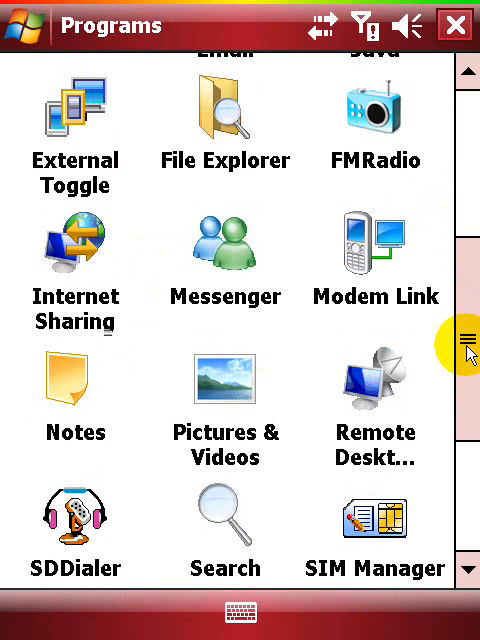
scroll("down", 3)
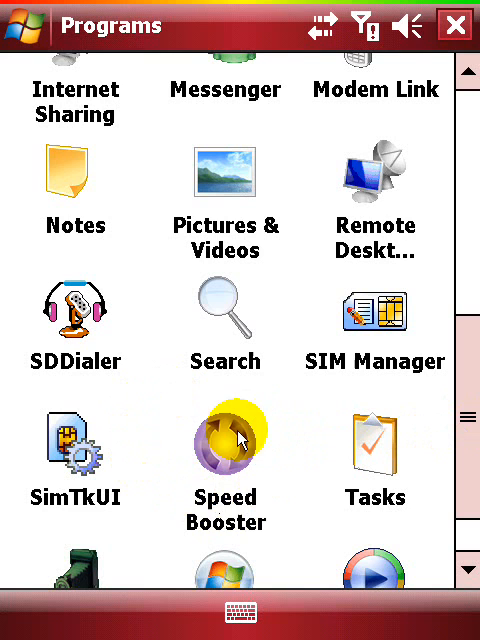
- Launch SpeedBooster from Programs and view its running-process list with priority sliders
left_click(224, 444)
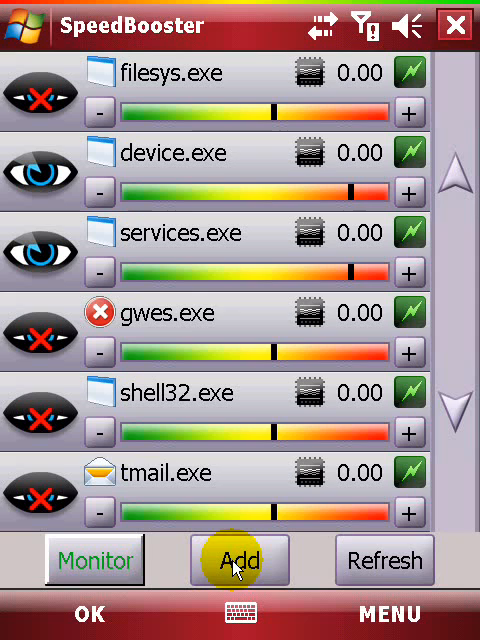
- Add ScreenCapture from Program Files > Teksoft > CapturePro to the process list and save
left_click(238, 560)
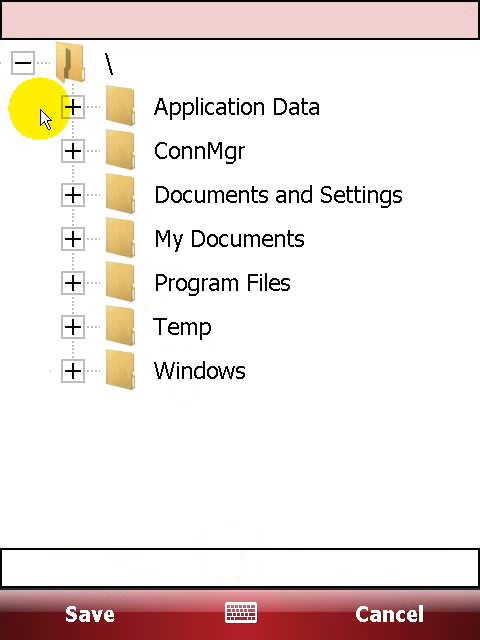
left_click(72, 284)
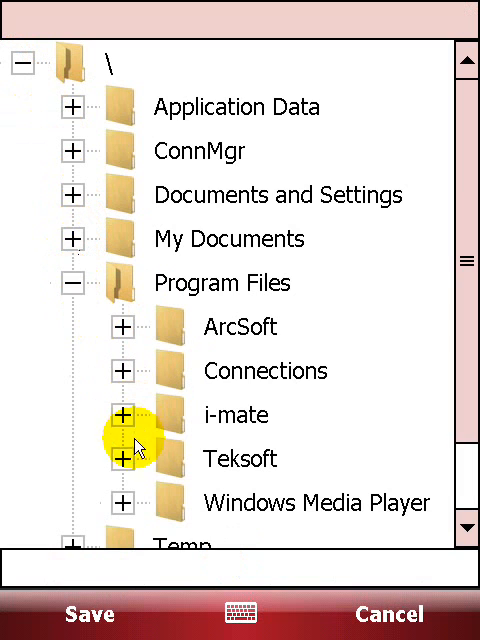
left_click(122, 460)
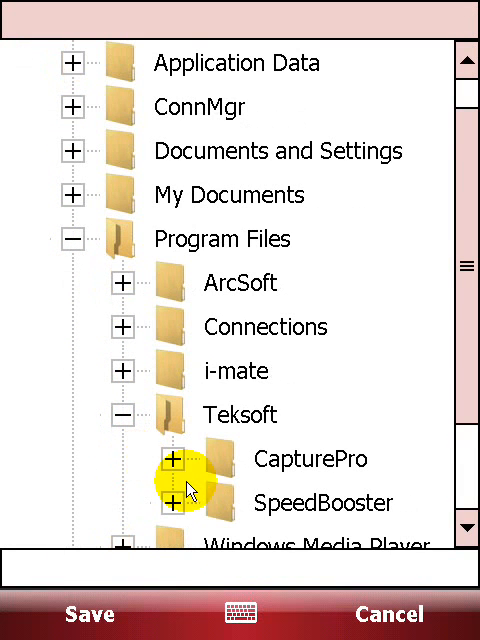
left_click(178, 460)
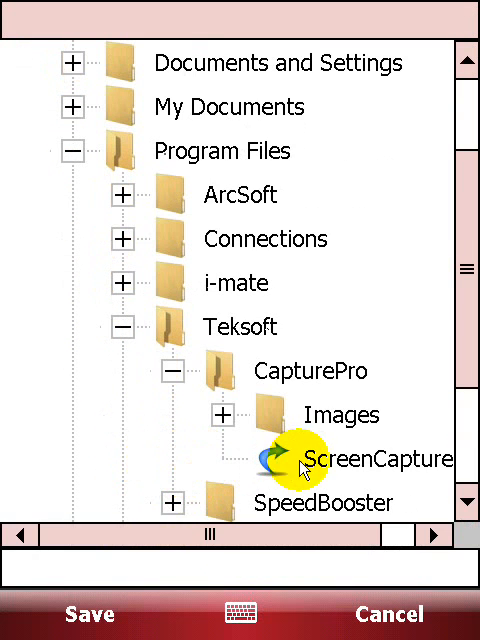
left_click(376, 460)
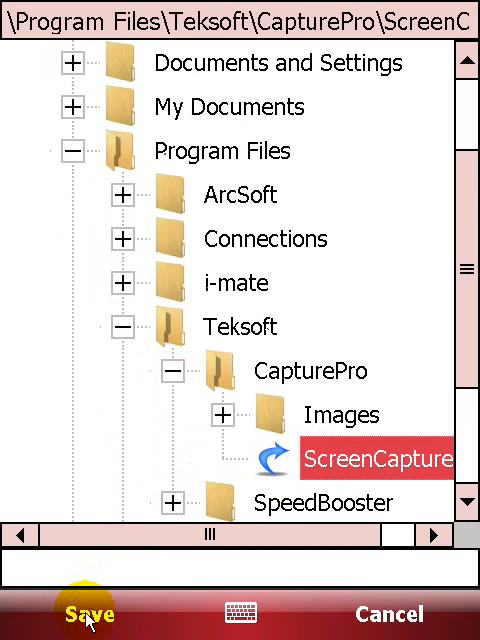
left_click(88, 612)
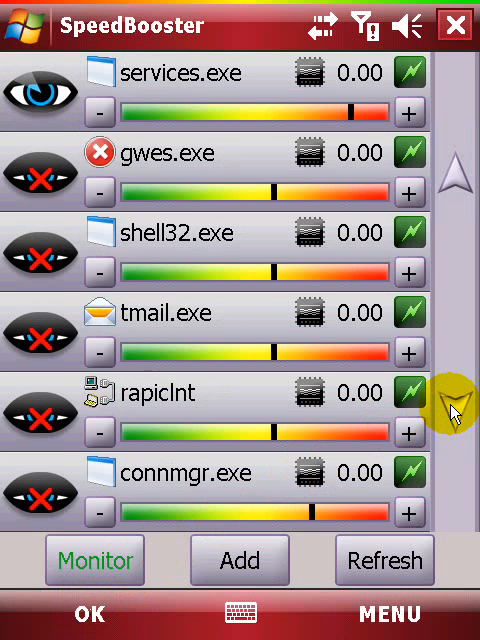
- Scroll through the remaining processes before returning to the main menu
scroll("down", 3)
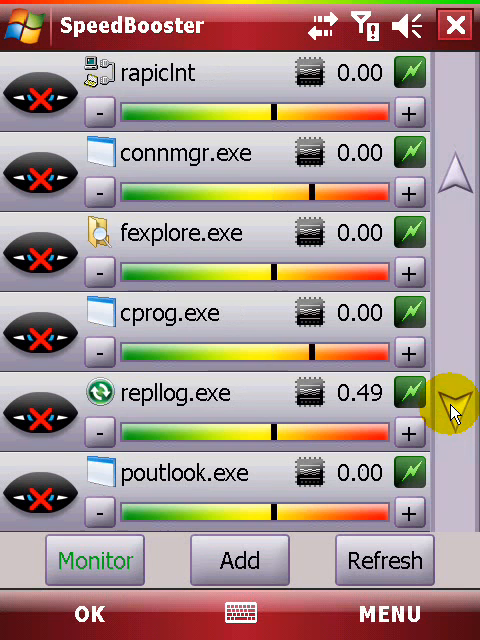
scroll("down", 3)
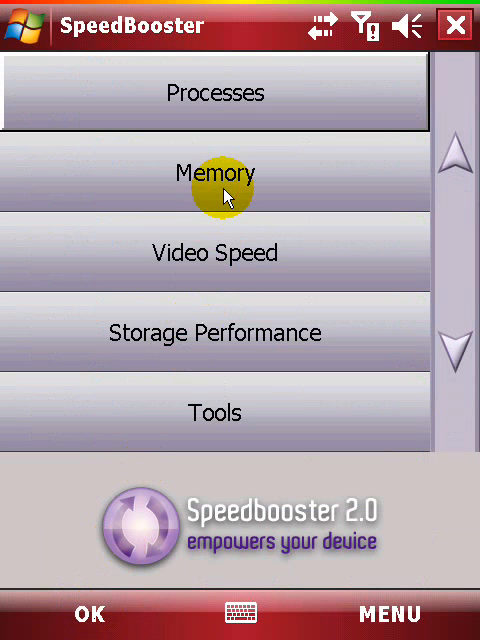
- View the Memory page reporting about 44.3 MB currently in use
left_click(214, 172)
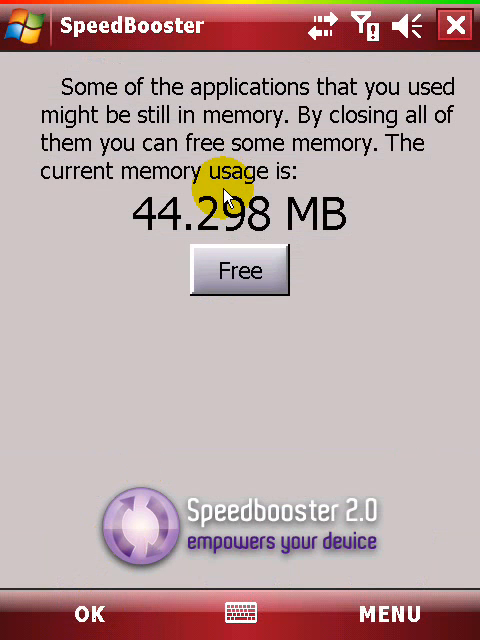
mouse_move(370, 124)
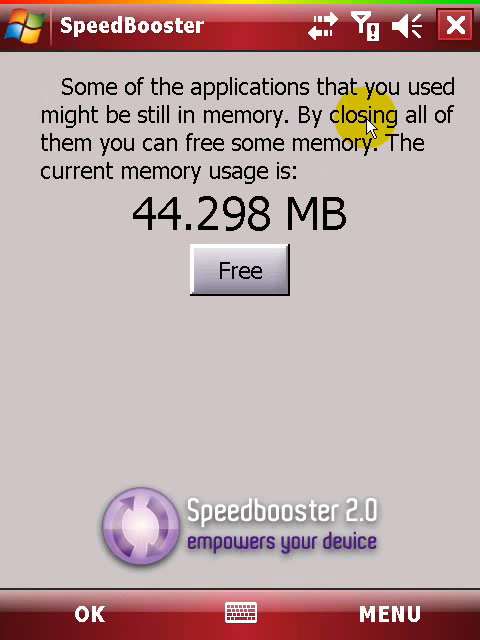
mouse_move(352, 244)
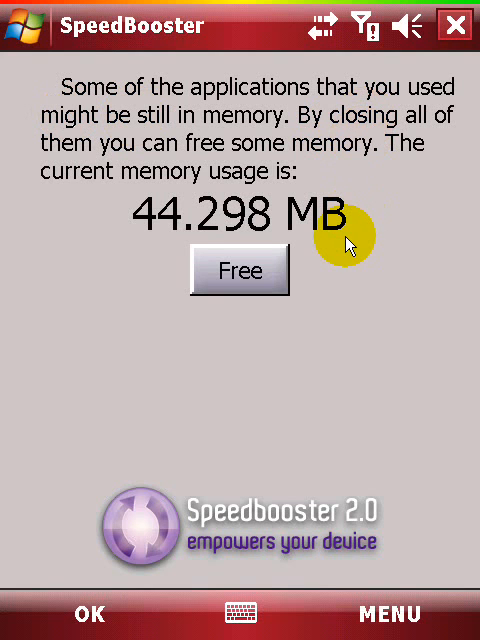
mouse_move(90, 614)
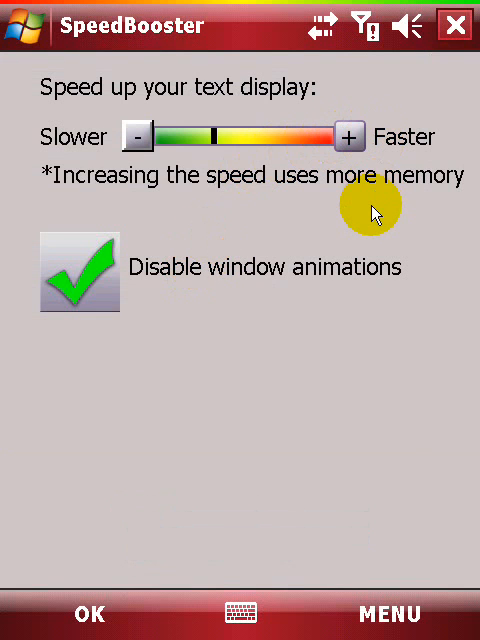
mouse_move(88, 614)
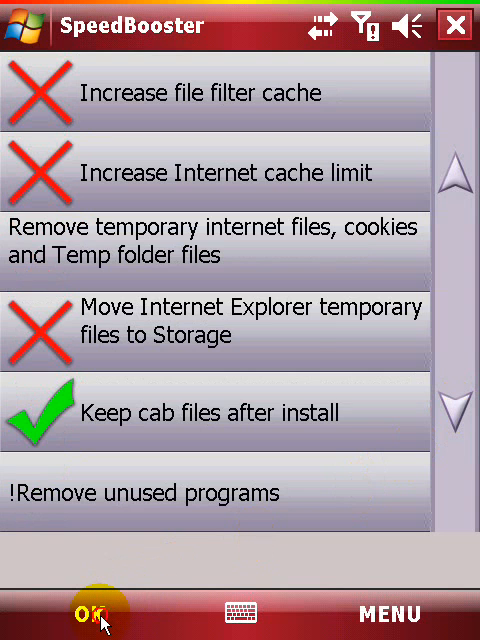
- Leave Storage Performance for the main menu and go to the Tools settings
left_click(88, 614)
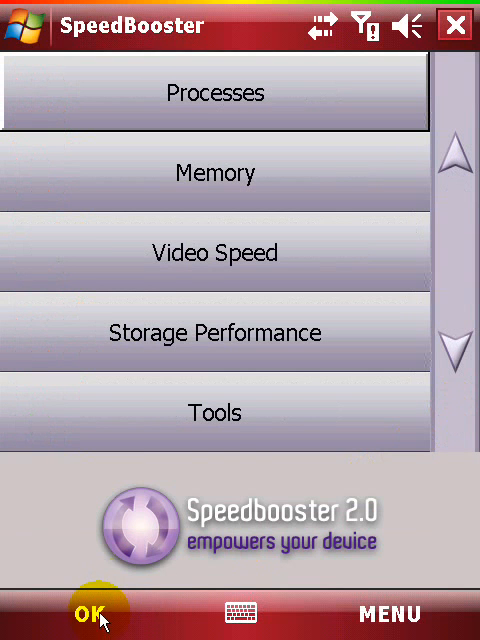
left_click(214, 412)
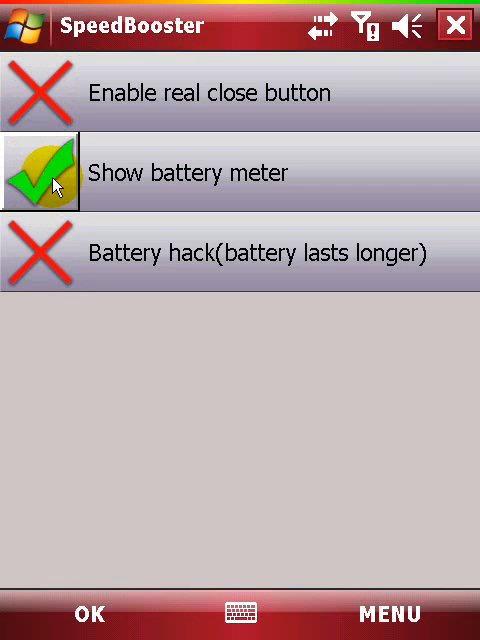
left_click(40, 92)
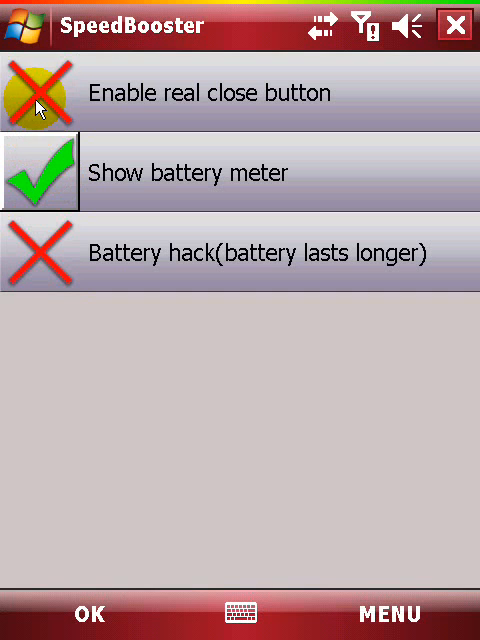
left_click(40, 92)
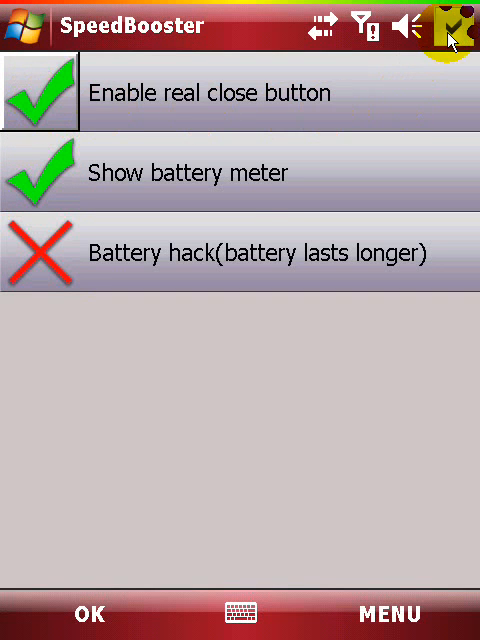
left_click(456, 28)
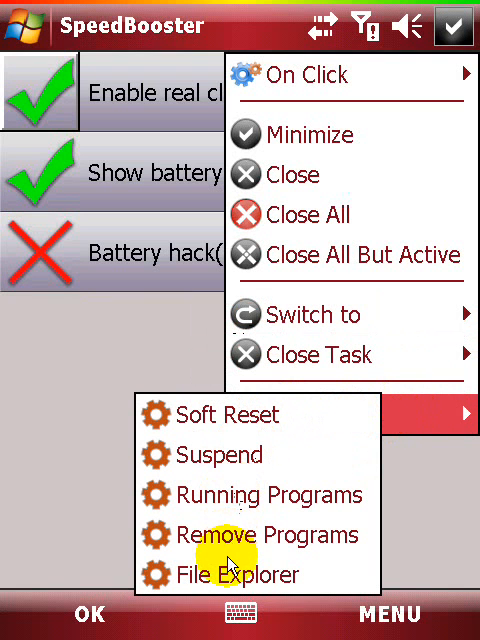
mouse_move(84, 460)
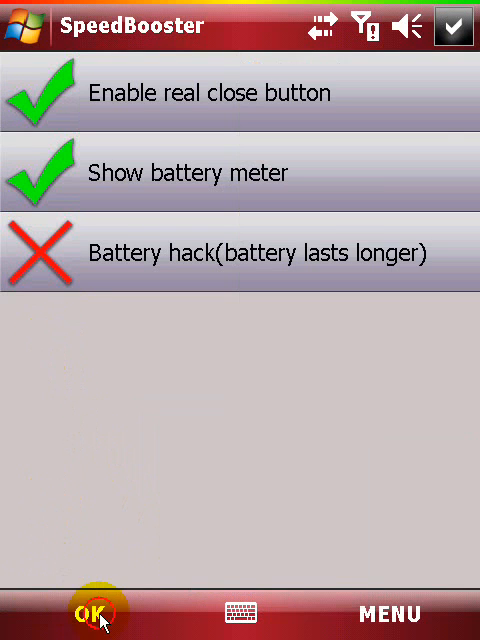
- Return from settings to the main menu and enter the Benchmark section
left_click(92, 612)
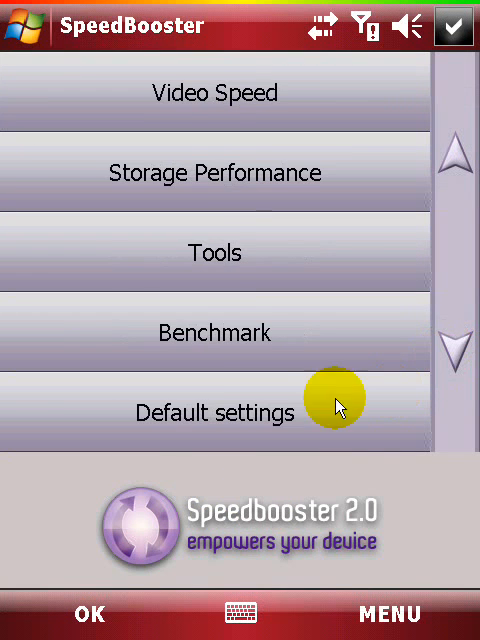
left_click(214, 332)
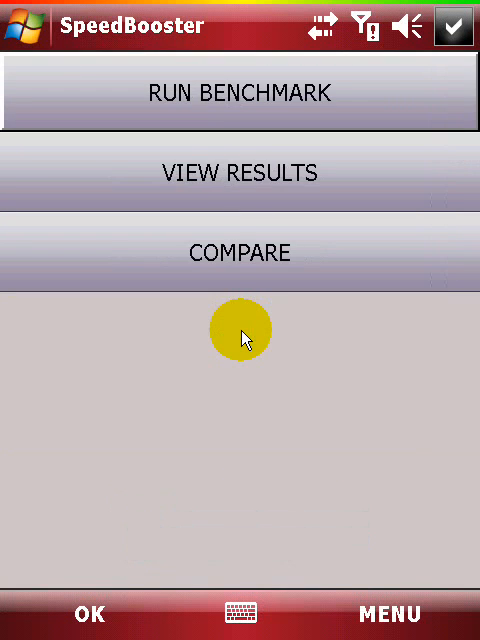
mouse_move(240, 136)
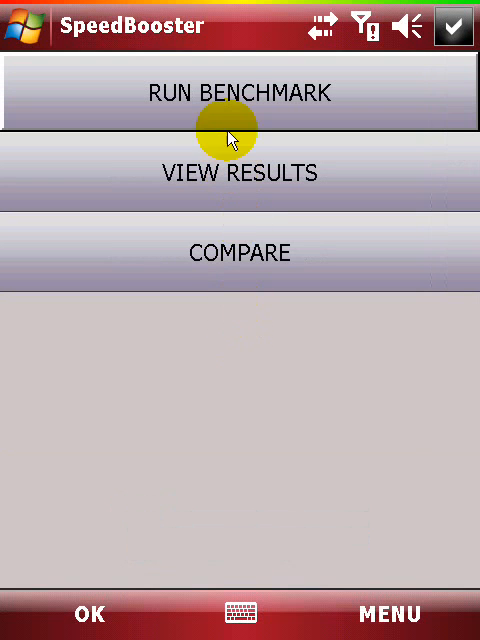
- Run the full benchmark through its CPU, RAM, storage and video tests until TEST COMPLETE
left_click(240, 92)
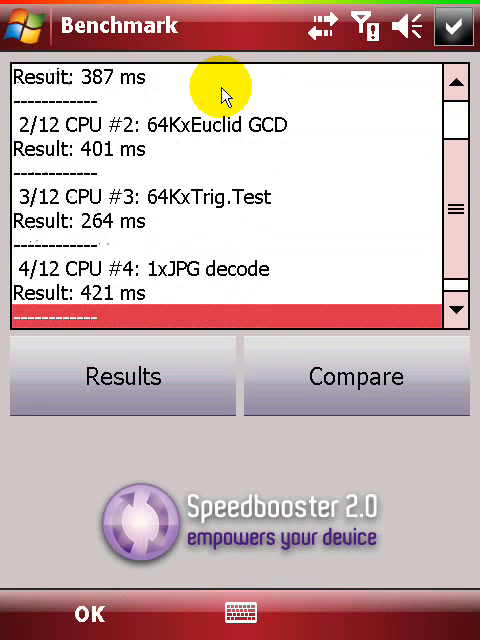
scroll("down", 3)
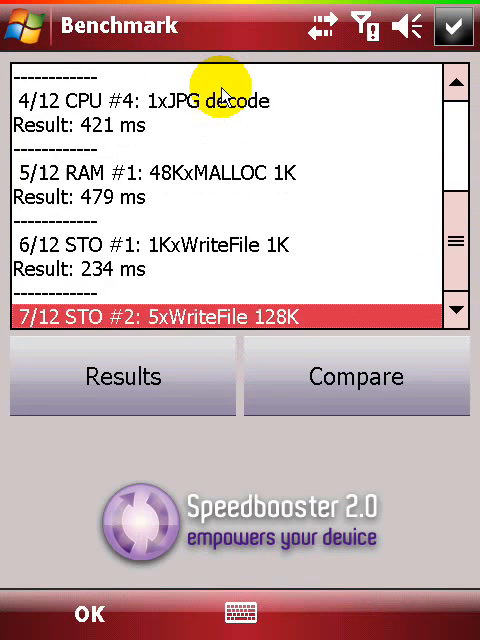
scroll("down", 3)
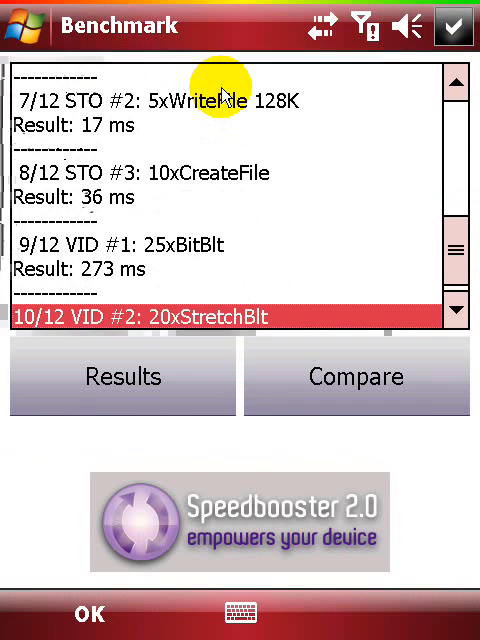
scroll("down", 3)
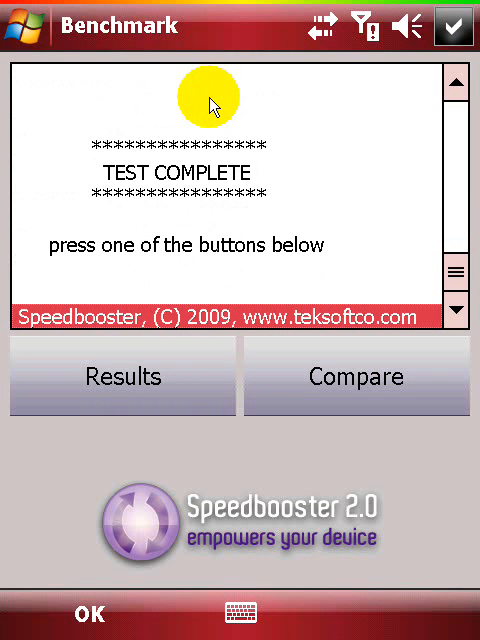
- View the score chart (6.87 overall, storage 8.81) and move on to Compare
left_click(122, 376)
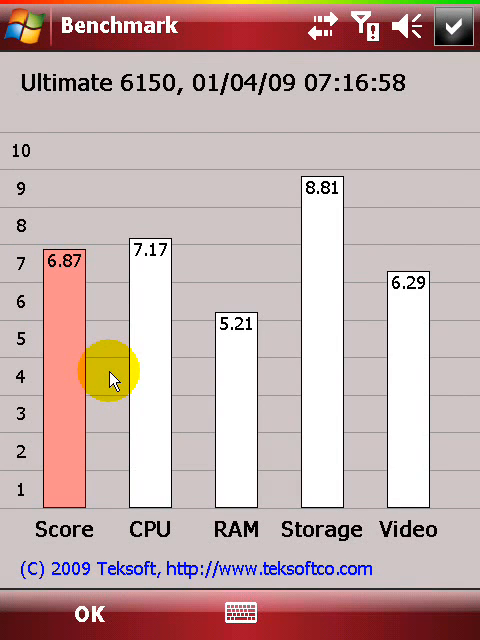
mouse_move(90, 296)
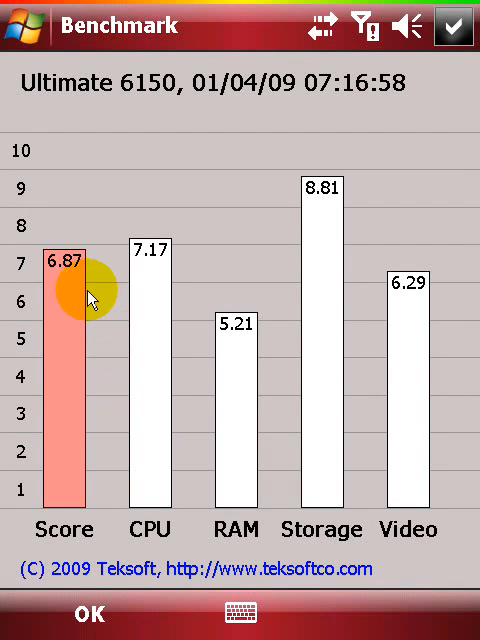
left_click(84, 614)
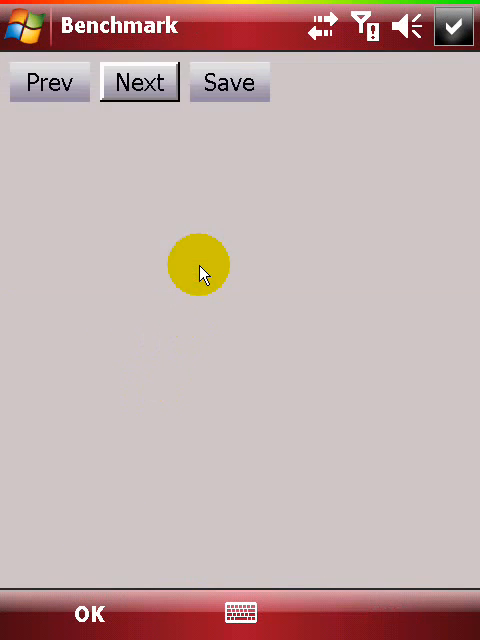
- Step the comparison through the SGH-i607 to the HTC Universal and save it
left_click(140, 82)
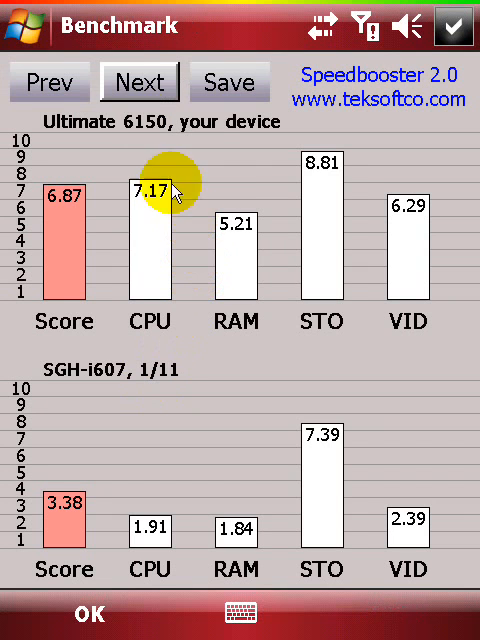
left_click(140, 82)
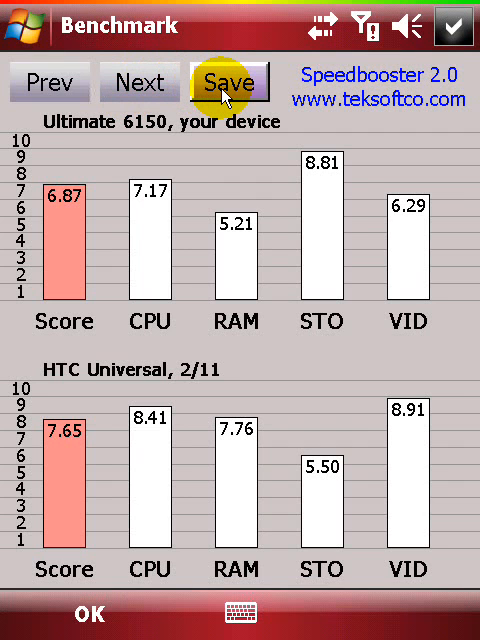
left_click(230, 82)
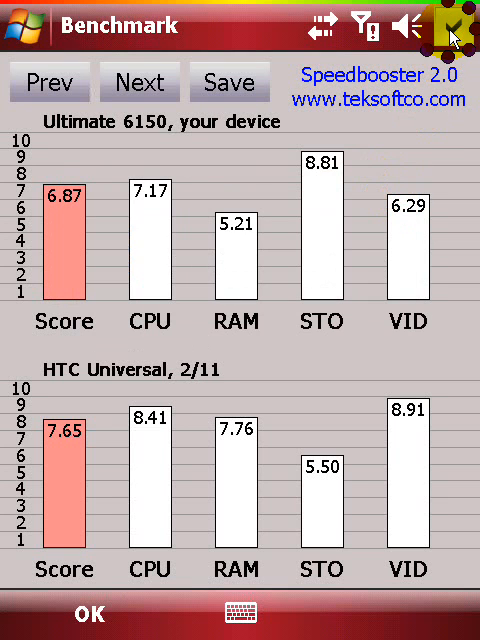
left_click(456, 24)
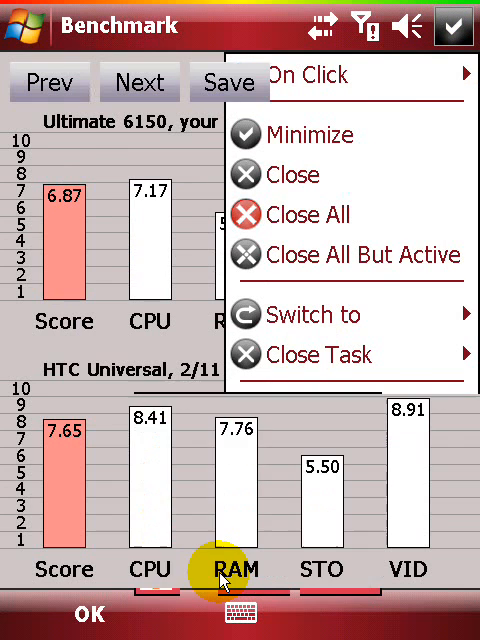
- Switch to File Explorer and browse My Documents, where the saved file named 1 appears
left_click(312, 314)
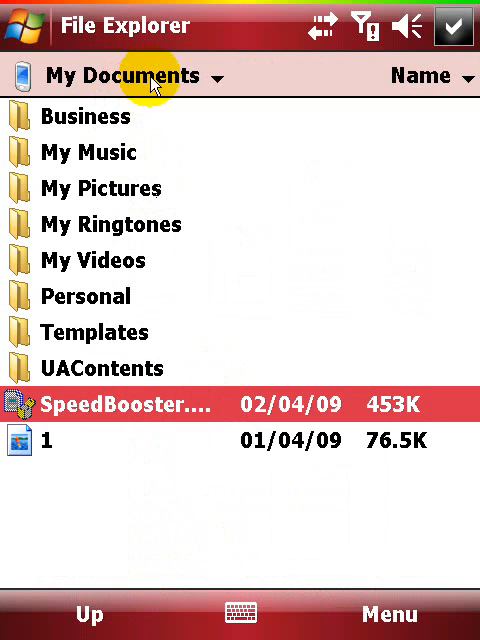
left_click(40, 440)
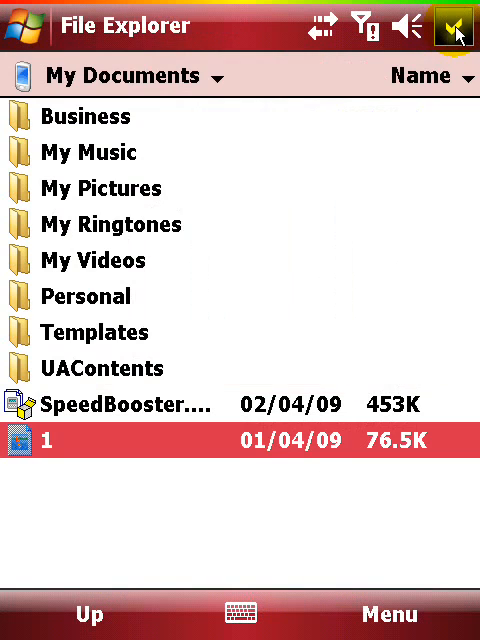
- Switch to the Benchmark comparison window, close it, and switch back to SpeedBooster's benchmark menu
left_click(456, 26)
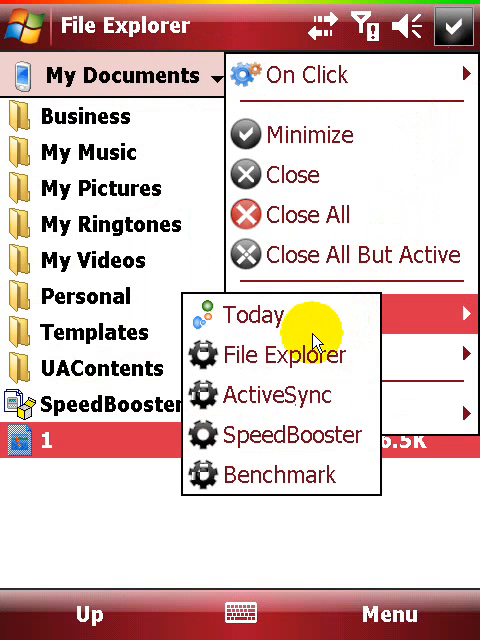
mouse_move(260, 476)
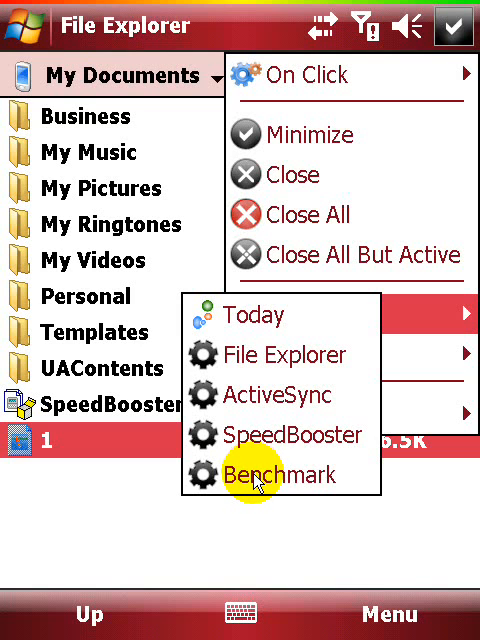
left_click(282, 476)
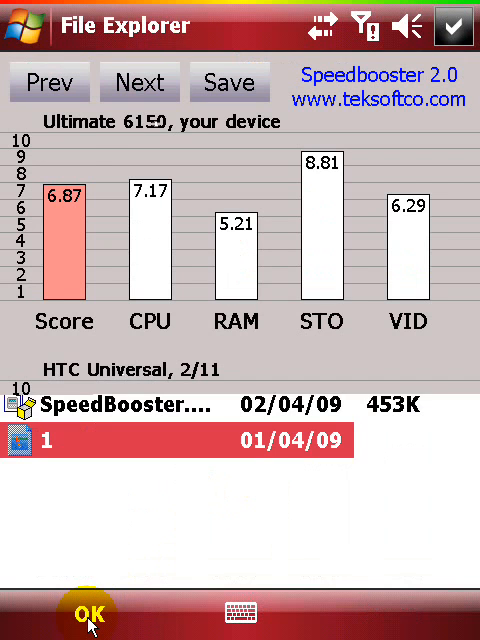
left_click(456, 24)
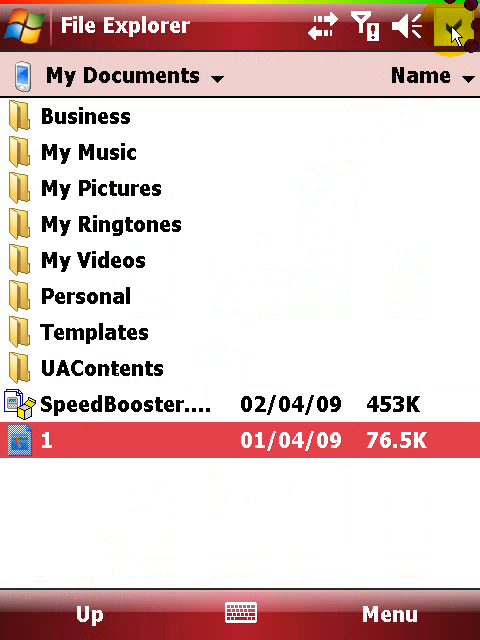
left_click(456, 28)
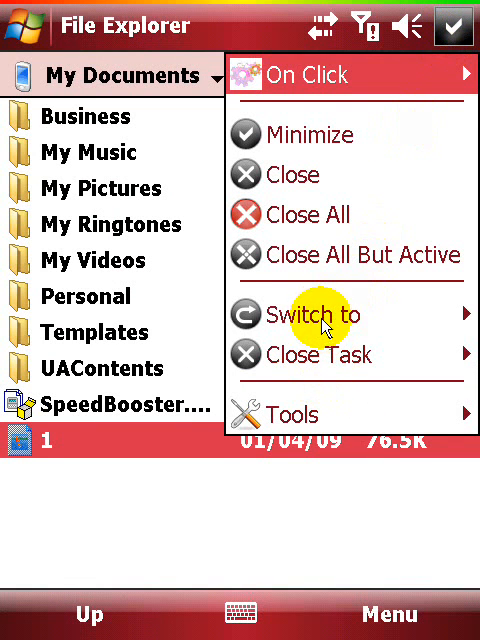
left_click(314, 316)
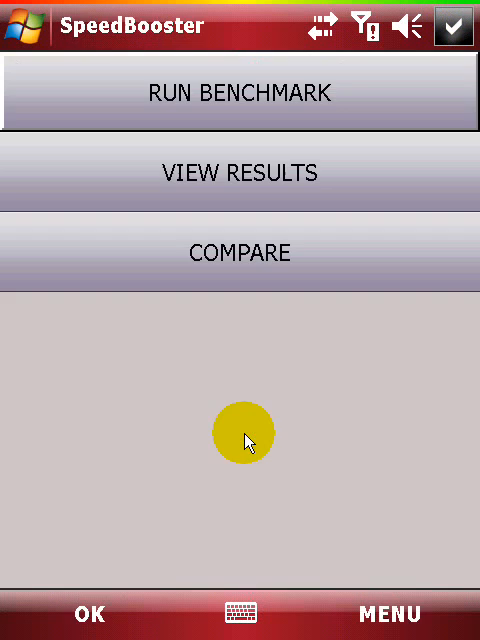